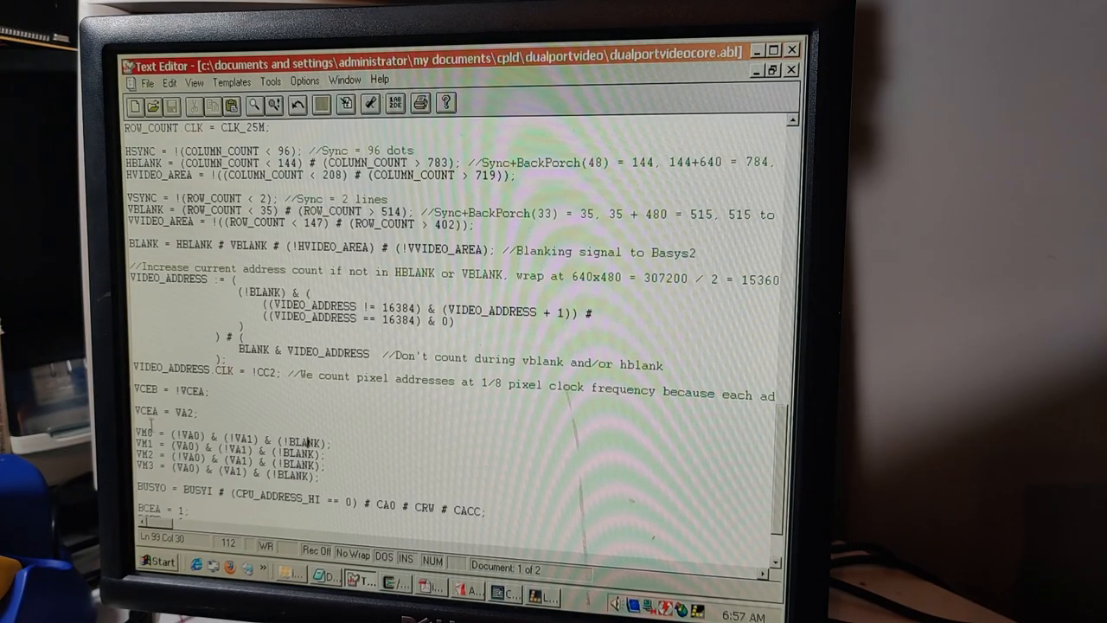
Step: Comment out VM0's address-decode terms and assign VM0 = BLANK for analyzer debugging
left_click_drag(135, 441, 332, 449)
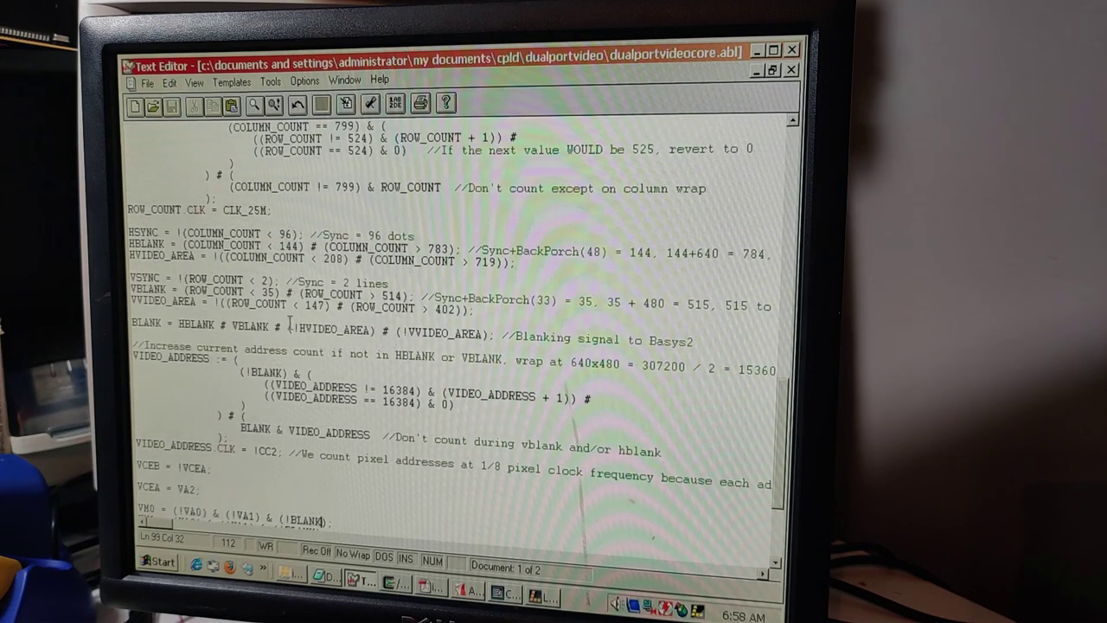
left_click_drag(177, 328, 406, 328)
type("//")
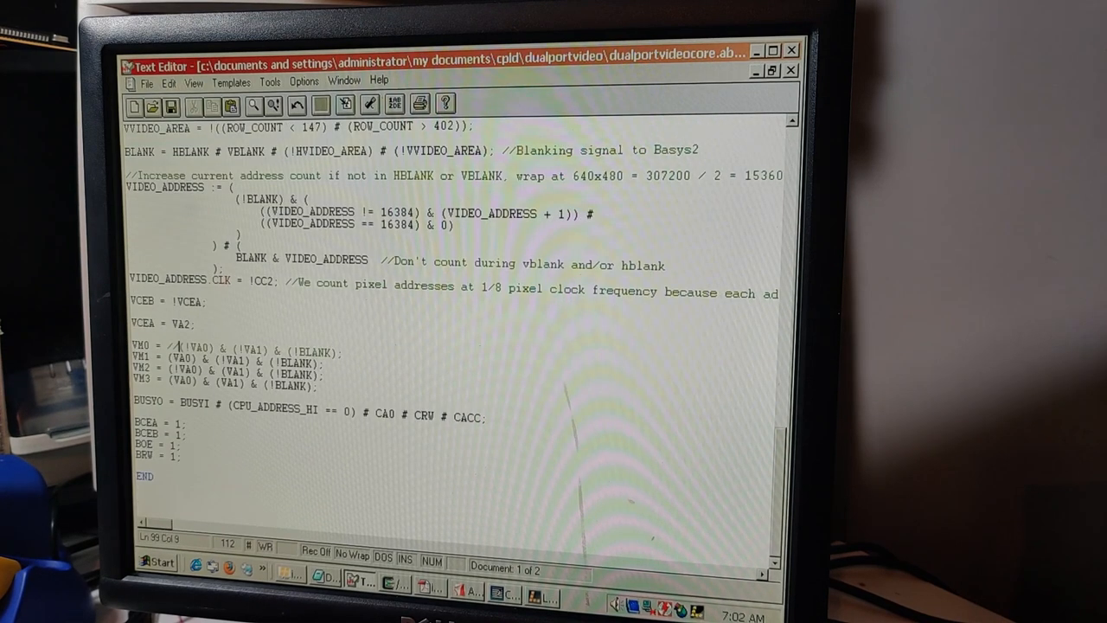
type("BLANK;")
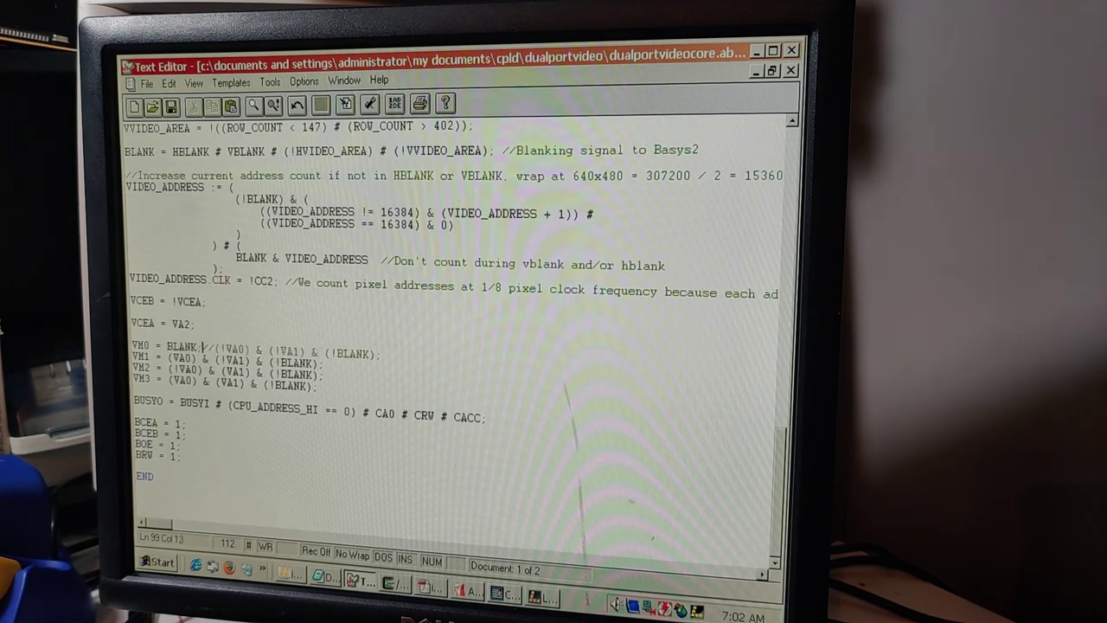